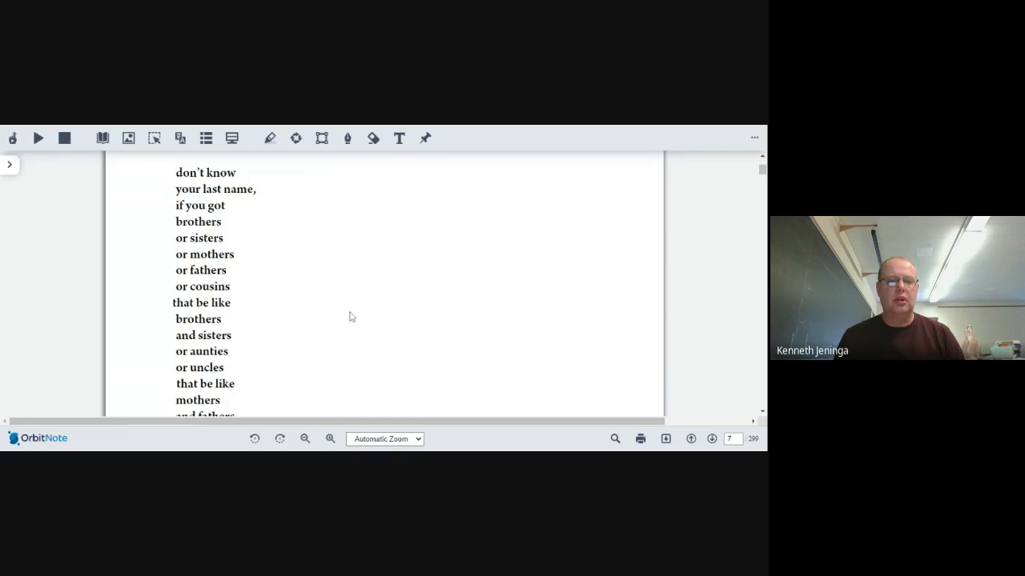
Step: Scroll pages 7 and 8 past 'The Sadness' until 'It's So Hard to Say' opens page 9
scroll("down", 3)
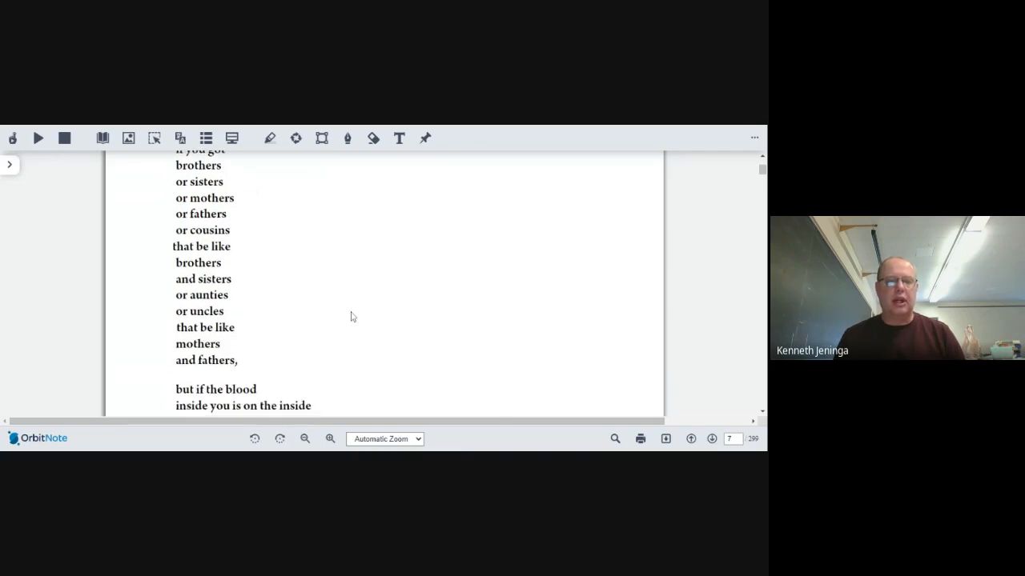
scroll("down", 3)
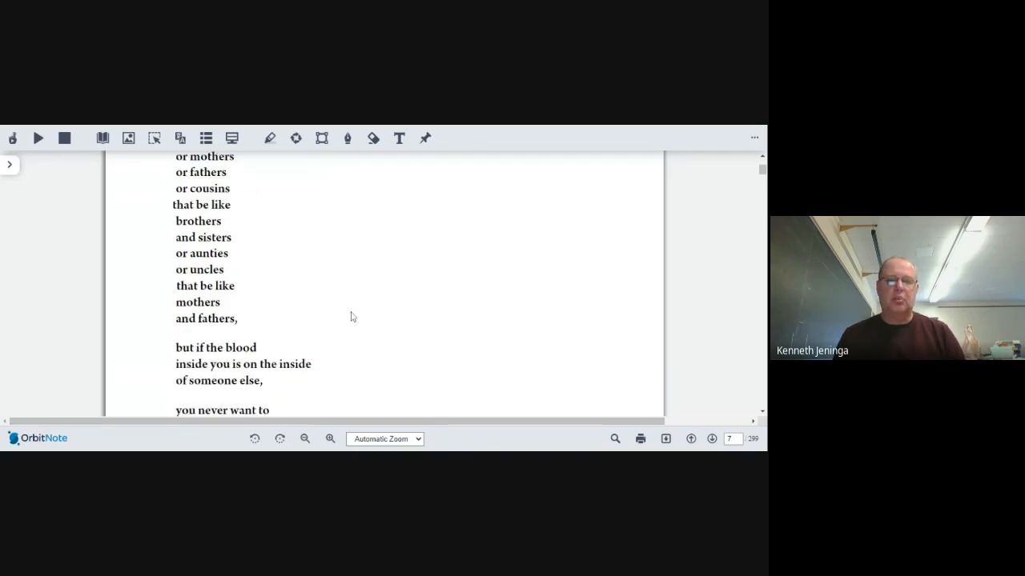
scroll("down", 3)
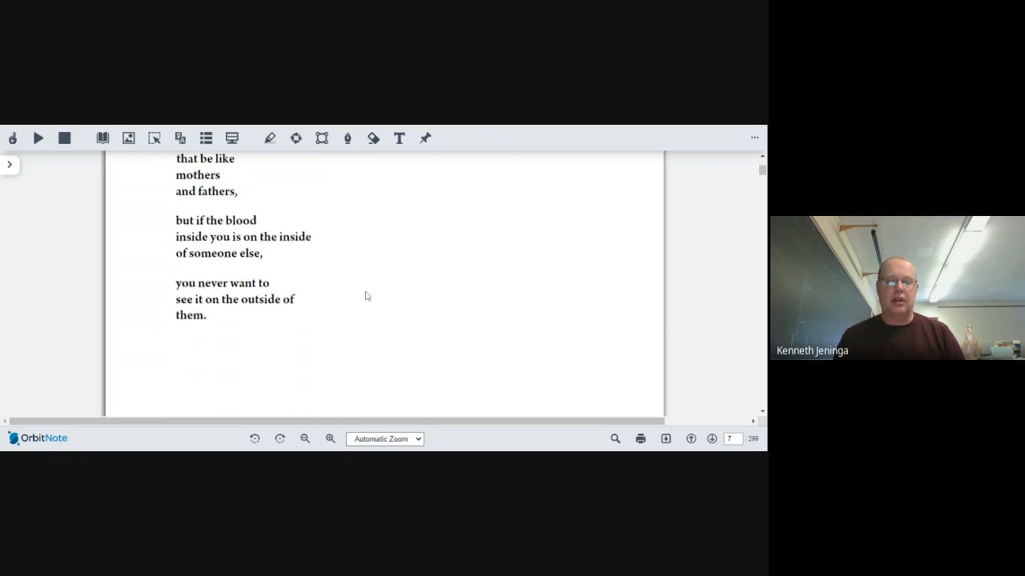
scroll("down", 3)
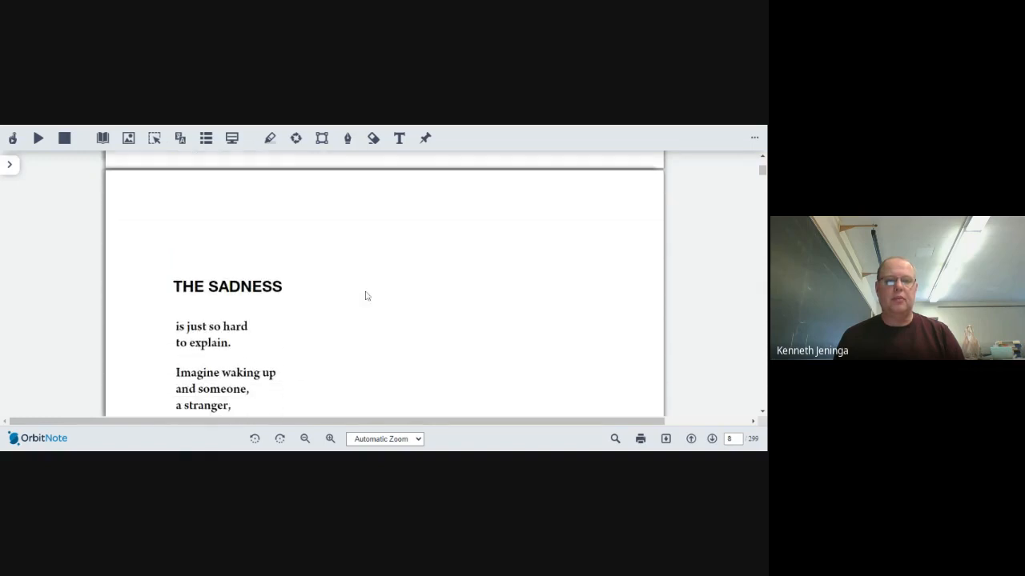
scroll("down", 3)
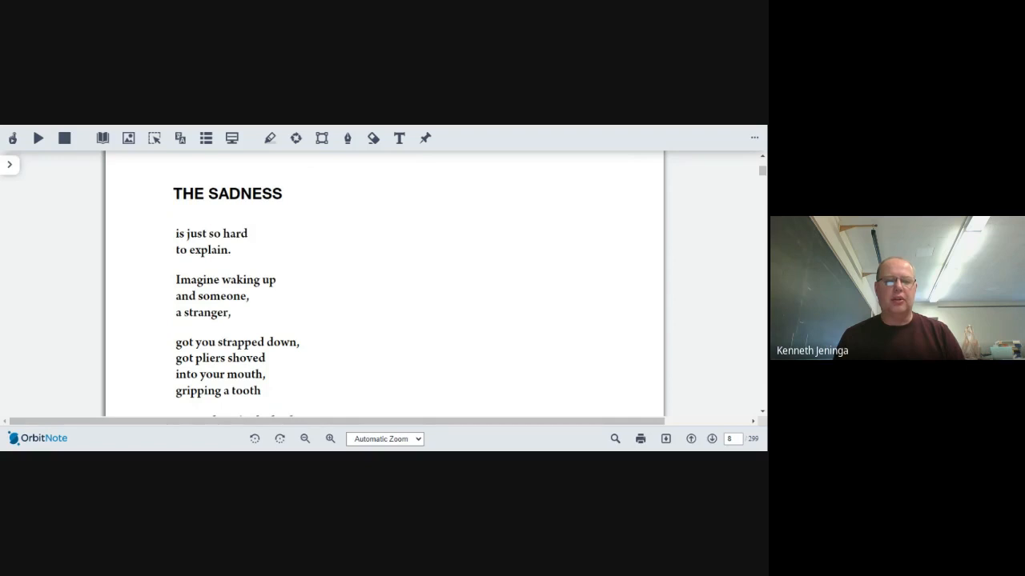
scroll("down", 3)
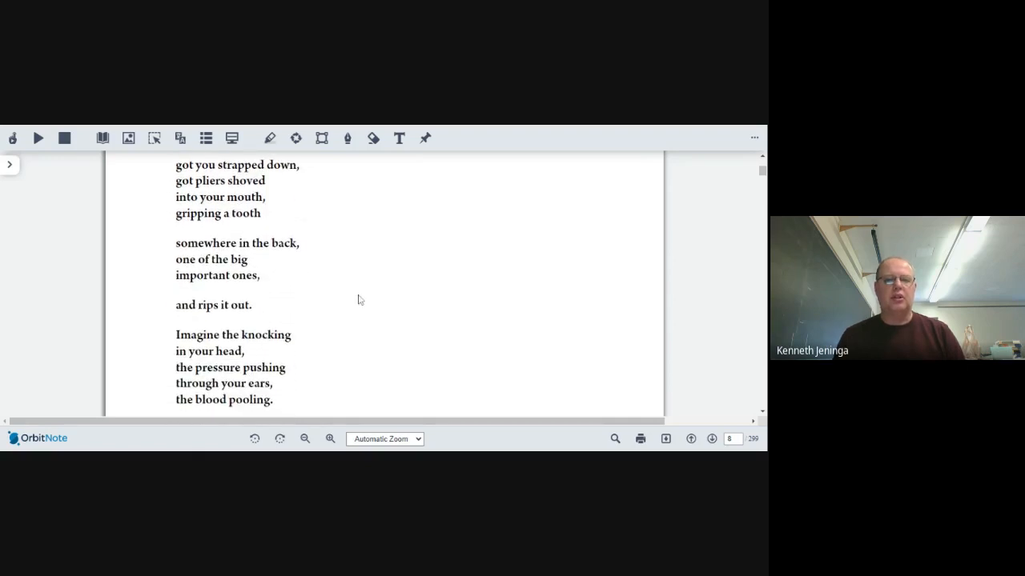
scroll("down", 3)
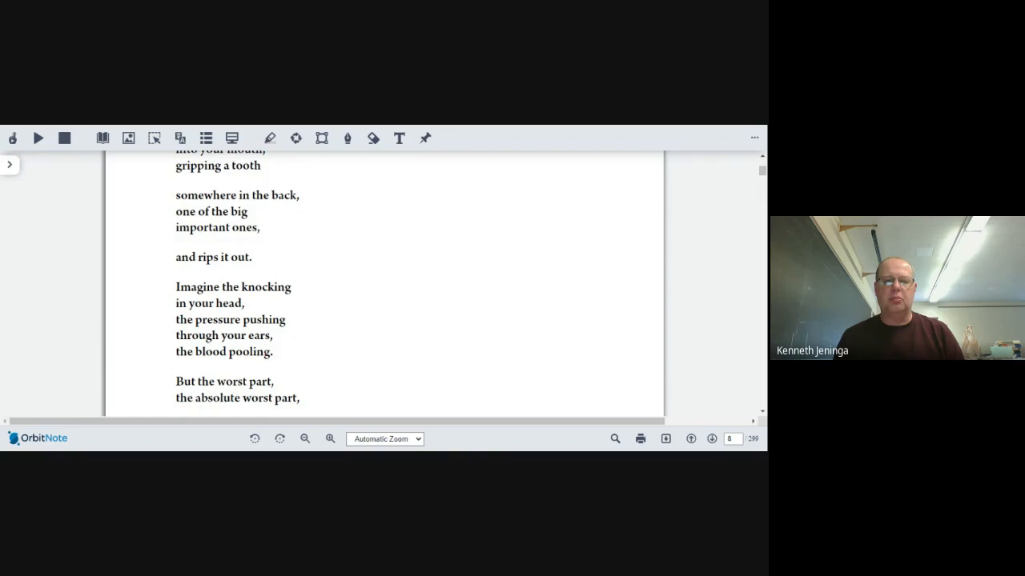
scroll("down", 3)
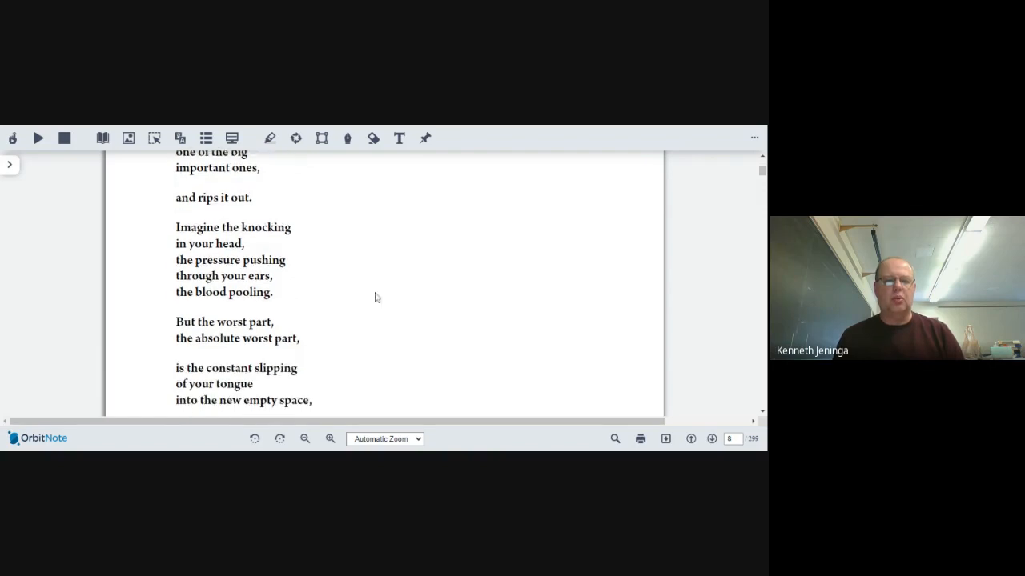
scroll("down", 3)
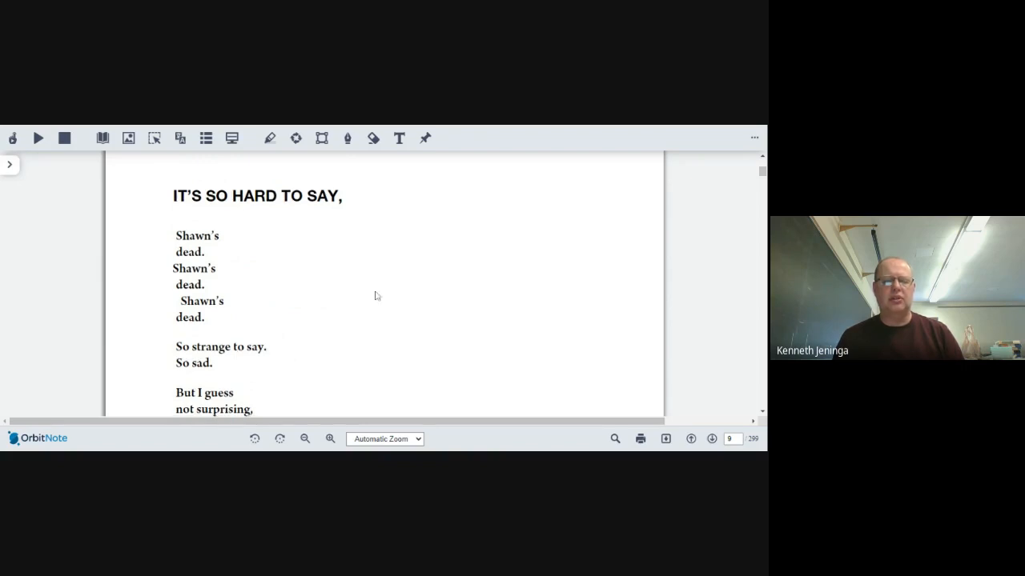
Step: Scroll pages 9–11 past 'The Day Before Yesterday' and 'And Then There Were Shots.' to page 12
scroll("down", 3)
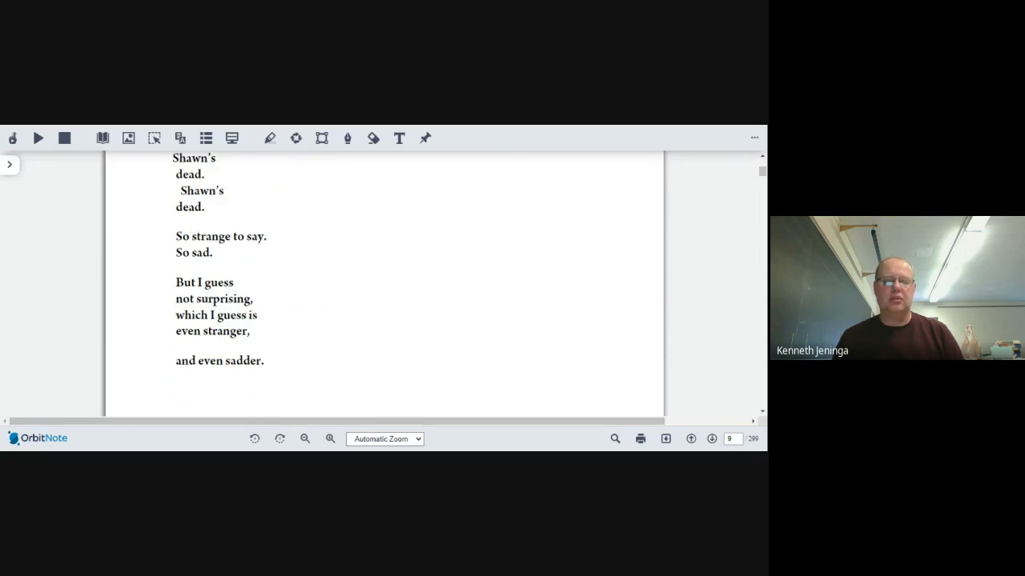
scroll("down", 3)
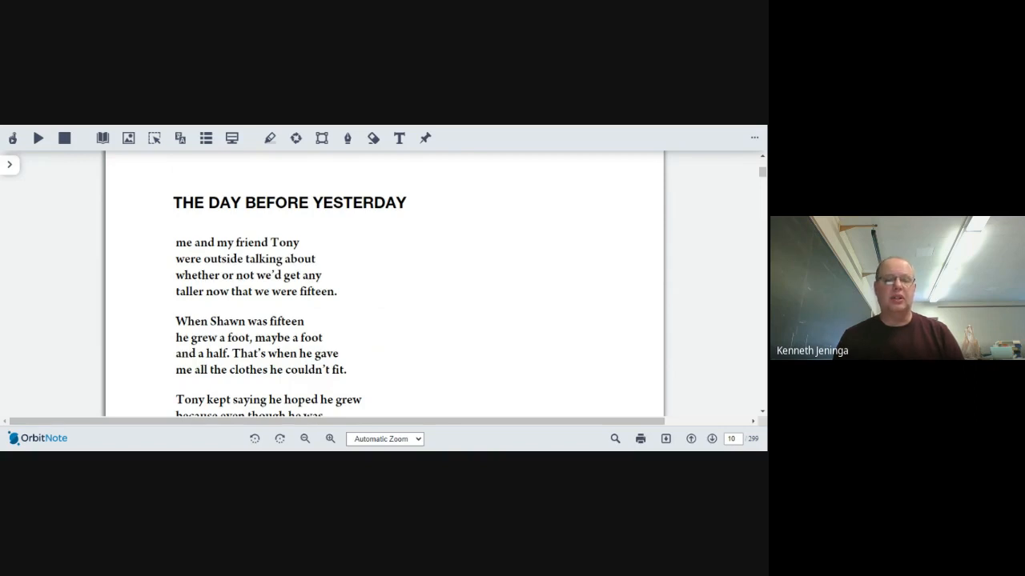
scroll("down", 3)
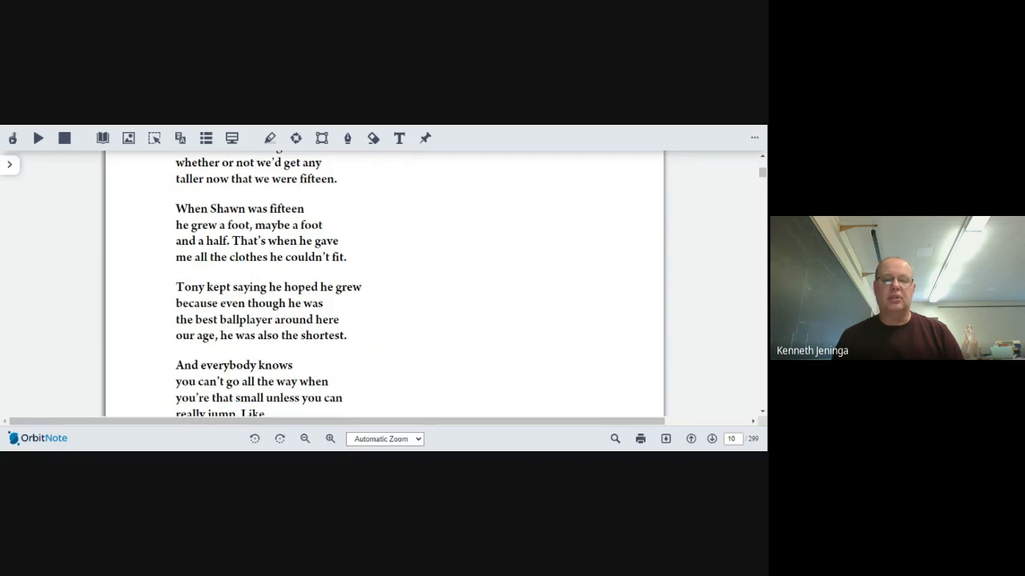
scroll("down", 3)
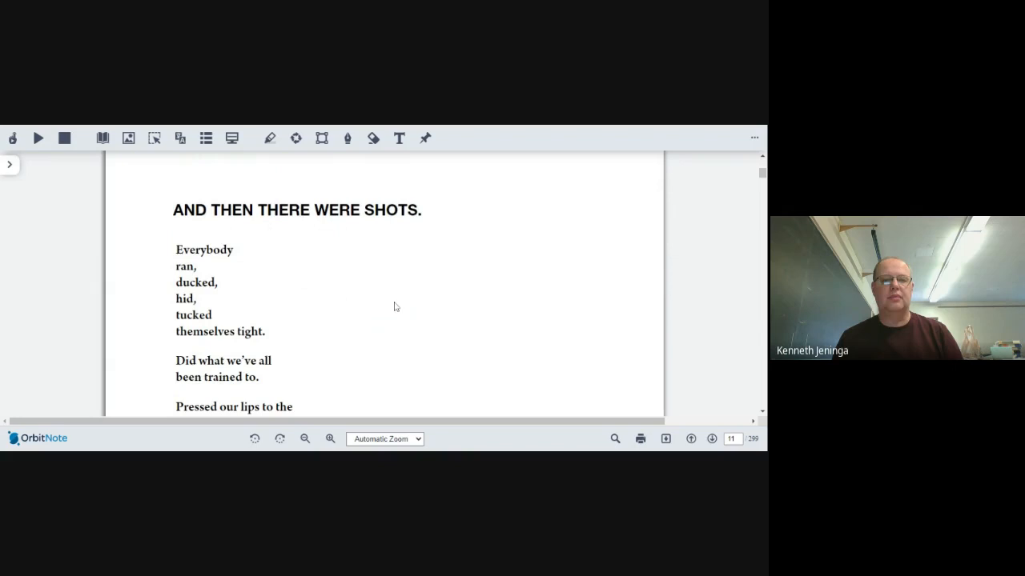
scroll("down", 3)
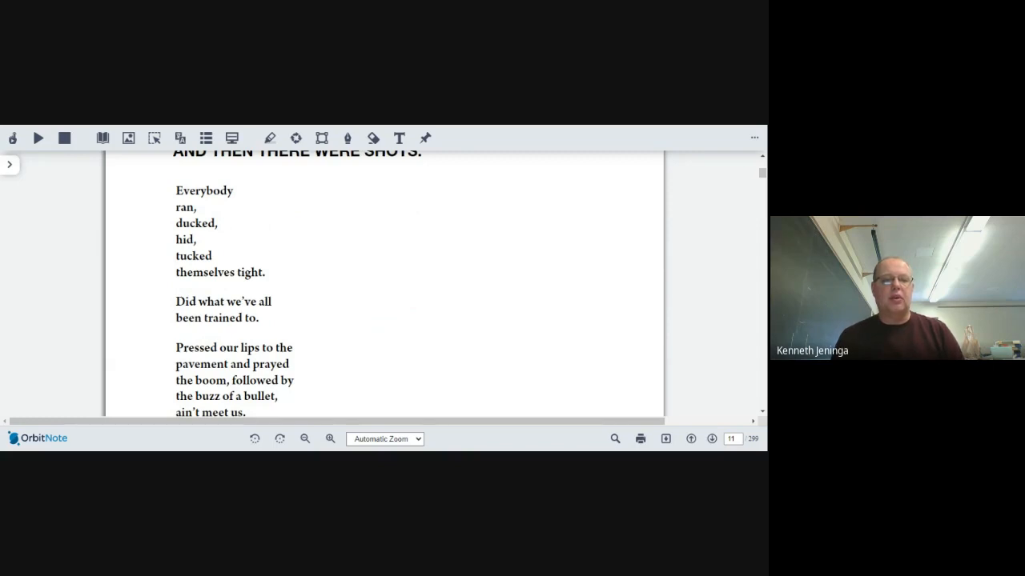
scroll("down", 3)
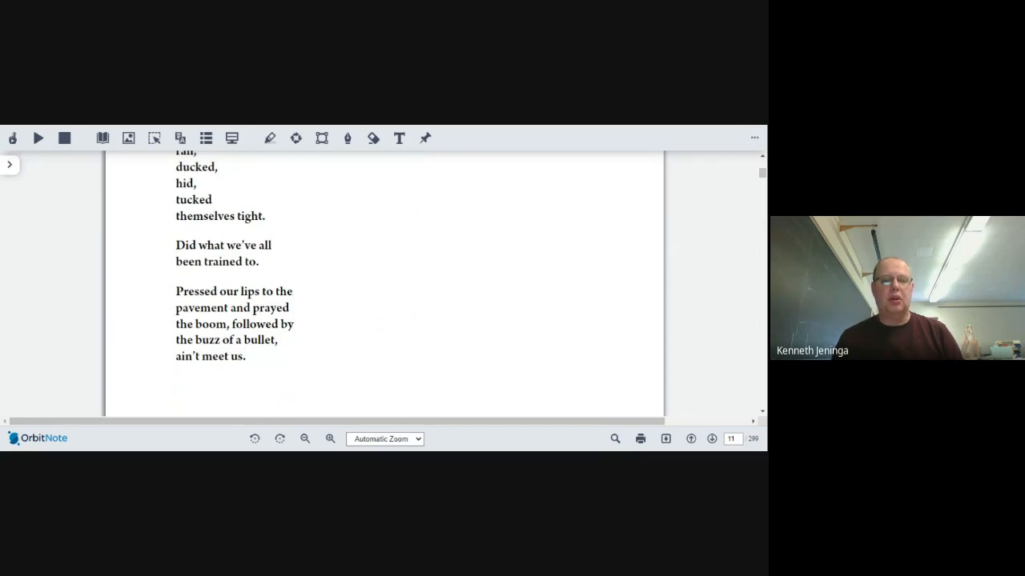
scroll("down", 3)
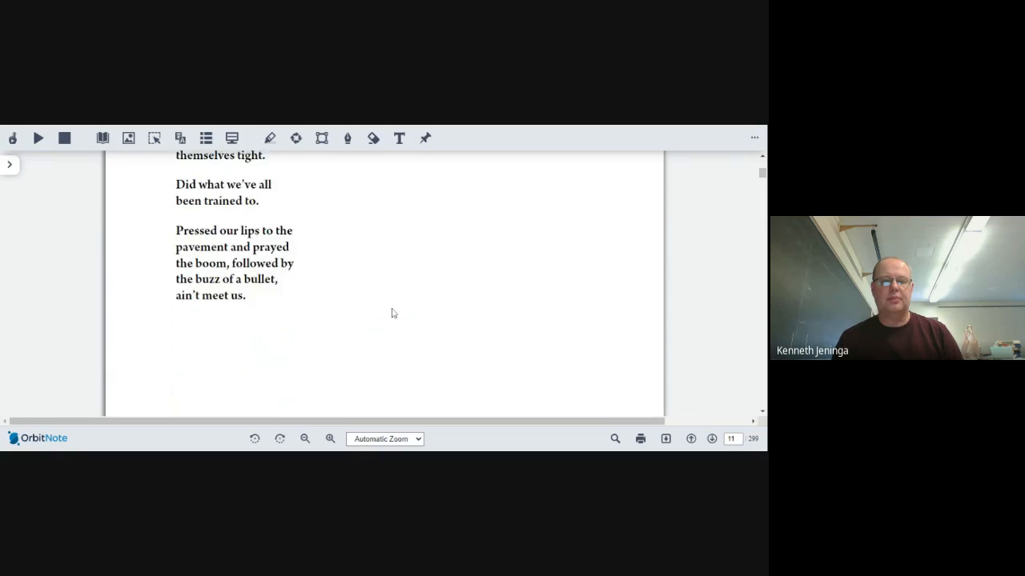
scroll("down", 3)
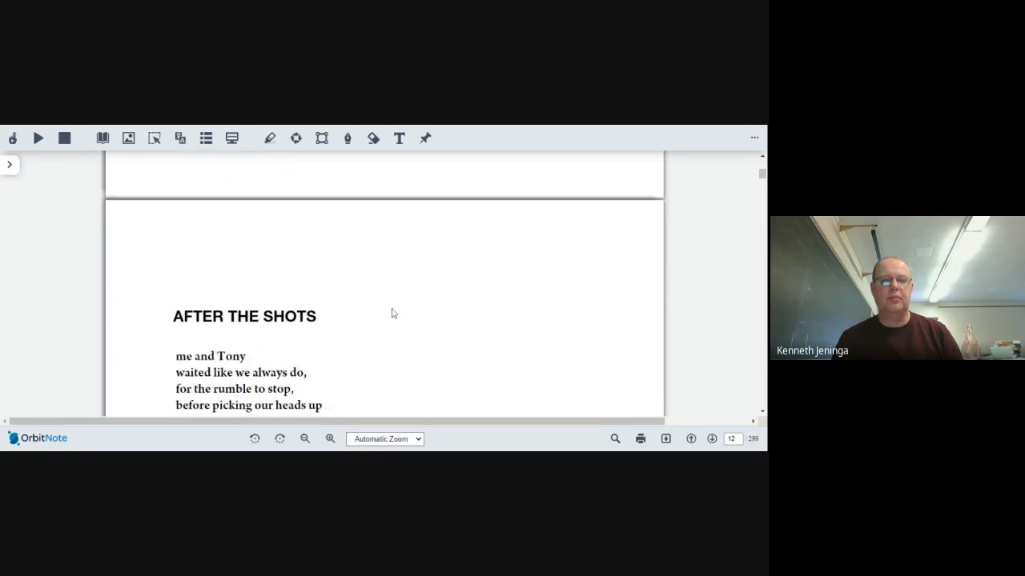
Step: Scroll pages 12–14 past 'After the Shots' and 'No. 1: Screaming' to 'And My Mom'
scroll("down", 3)
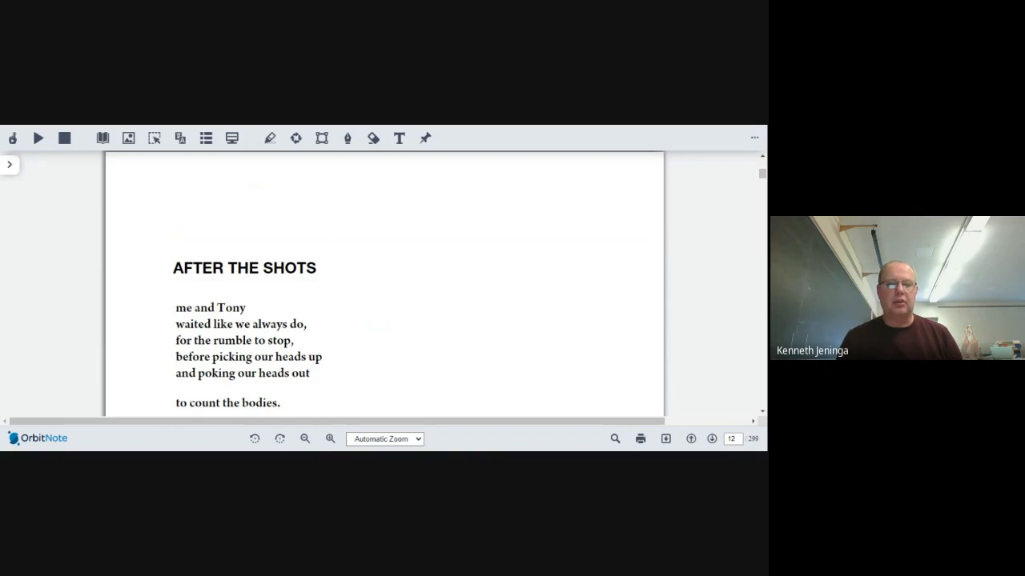
scroll("down", 3)
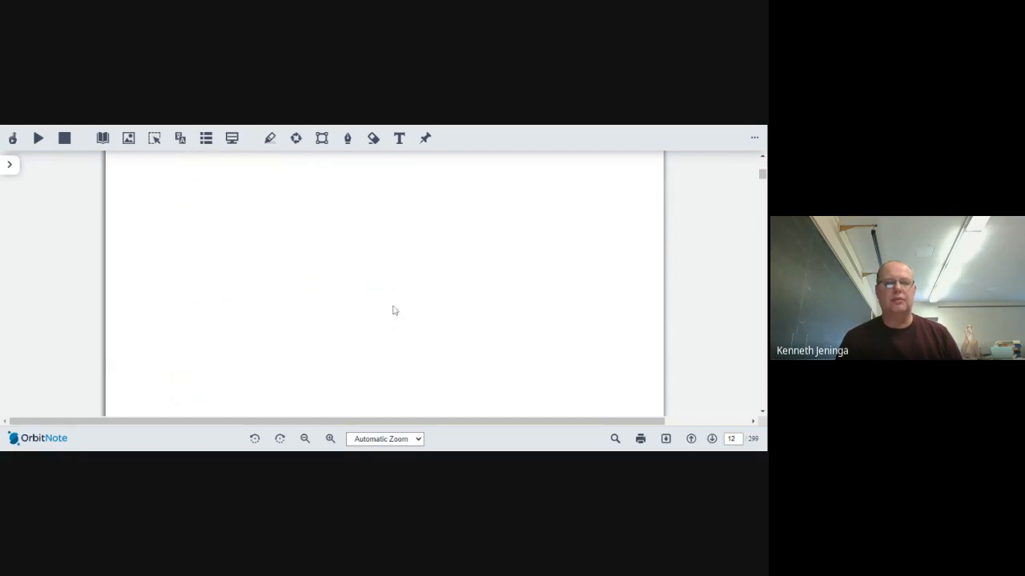
left_click(711, 438)
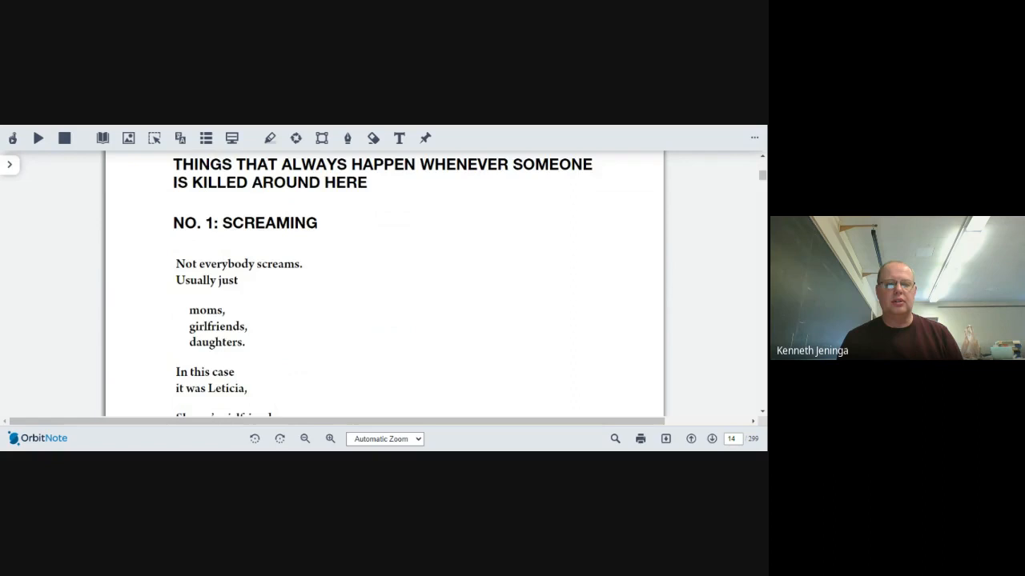
scroll("down", 3)
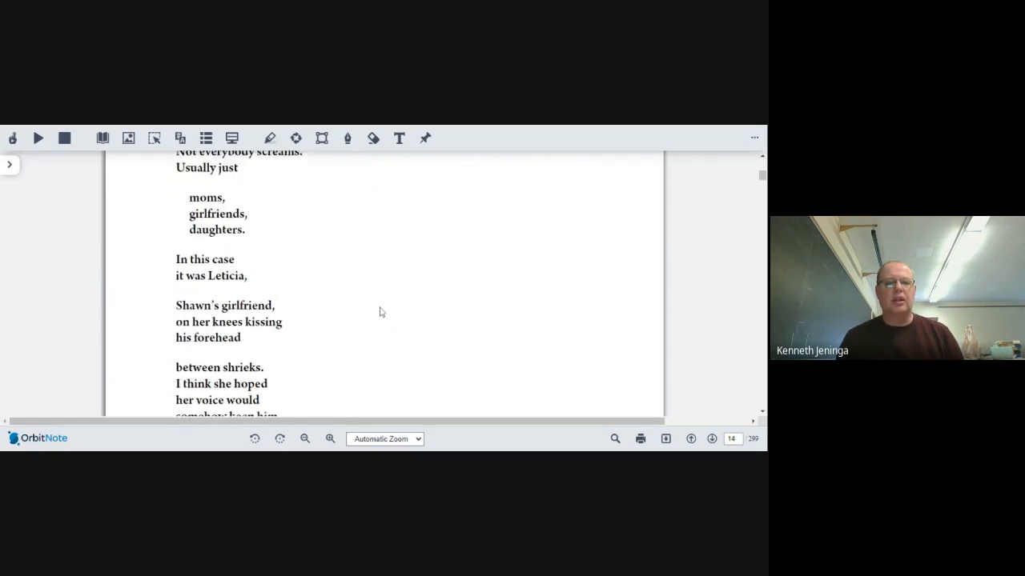
scroll("down", 3)
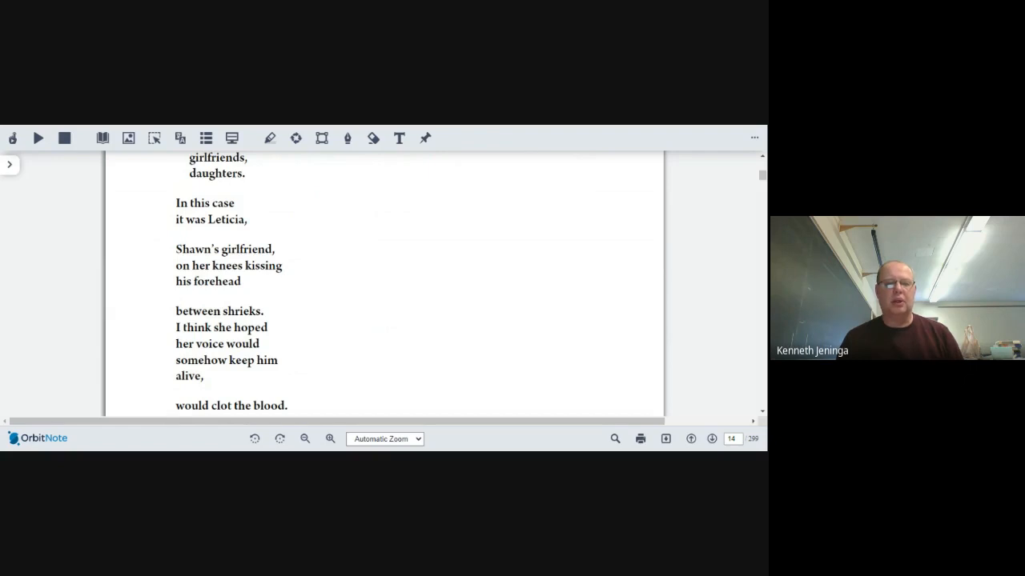
scroll("down", 3)
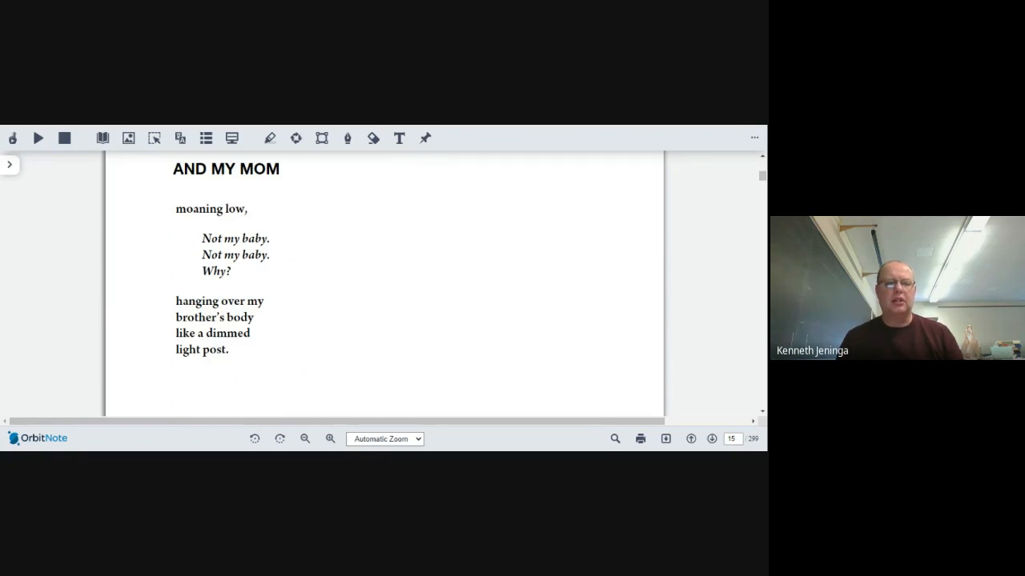
Step: Scroll through 'No. 2: Sirens' on page 16 to 'No. 3: Questions' on page 17
scroll("down", 3)
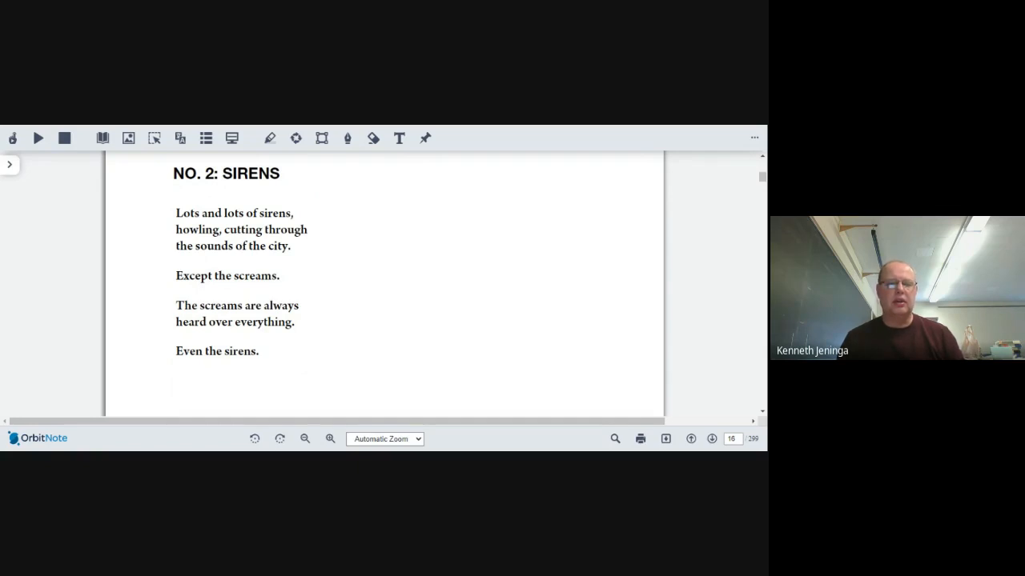
scroll("down", 3)
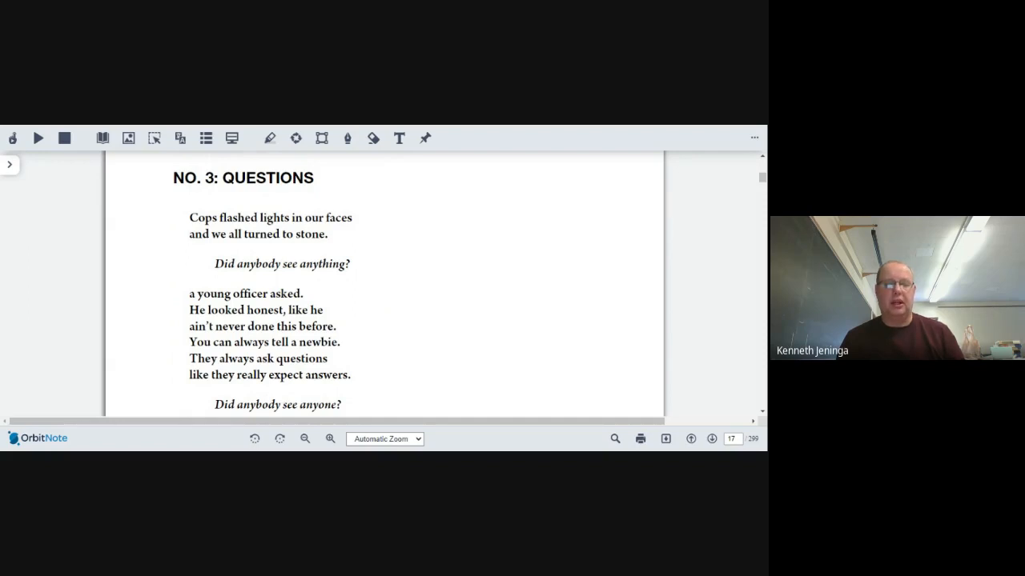
Step: Scroll past 'In Case You Ain't Know' to the end of 'I'm Not Sure' on page 19
scroll("down", 3)
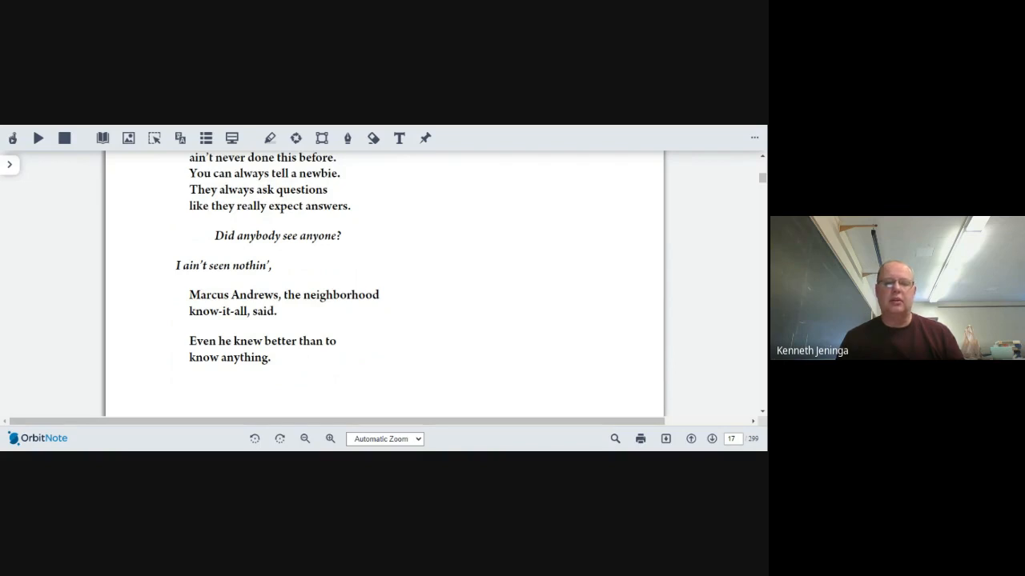
scroll("down", 3)
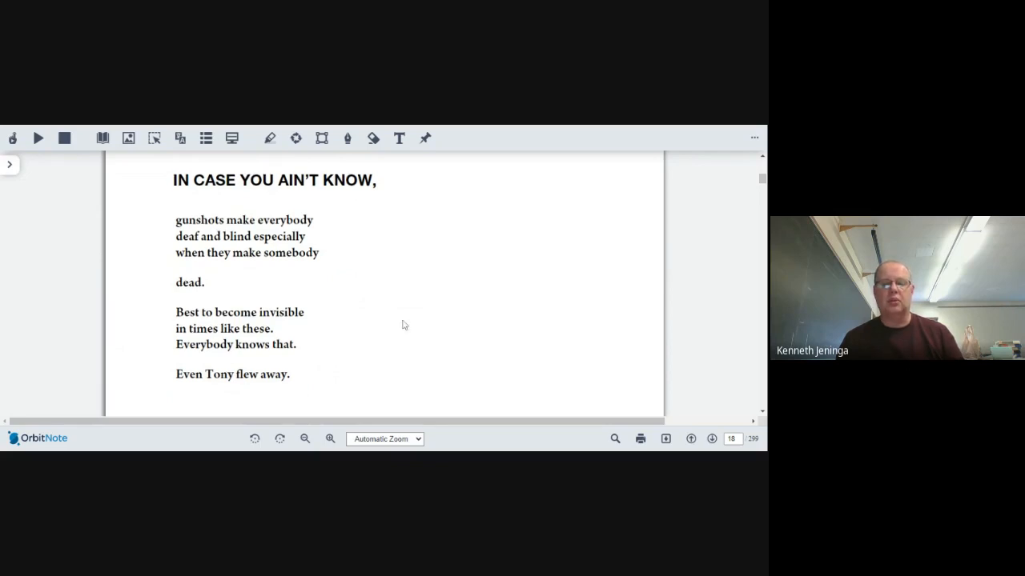
scroll("down", 3)
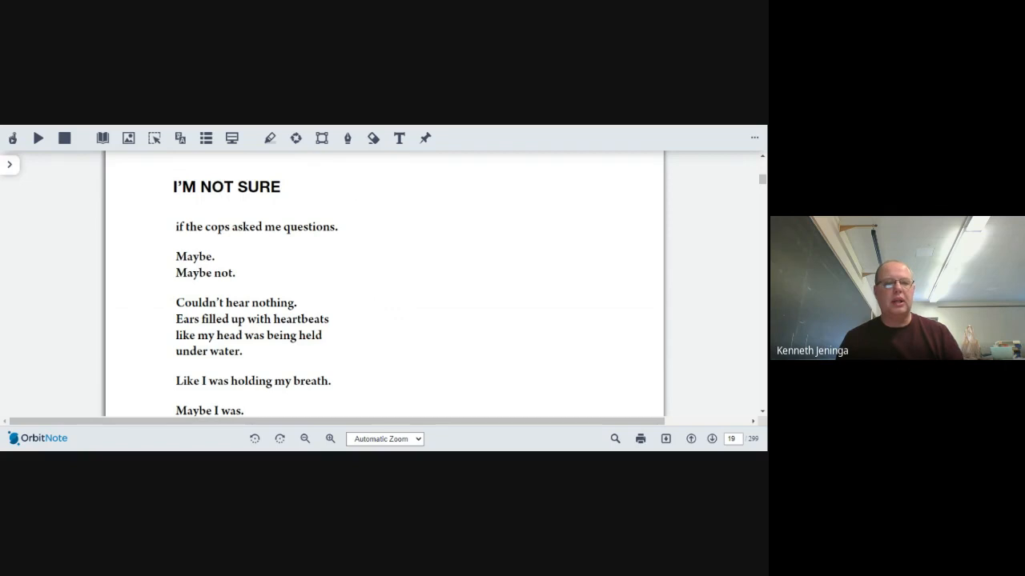
scroll("down", 3)
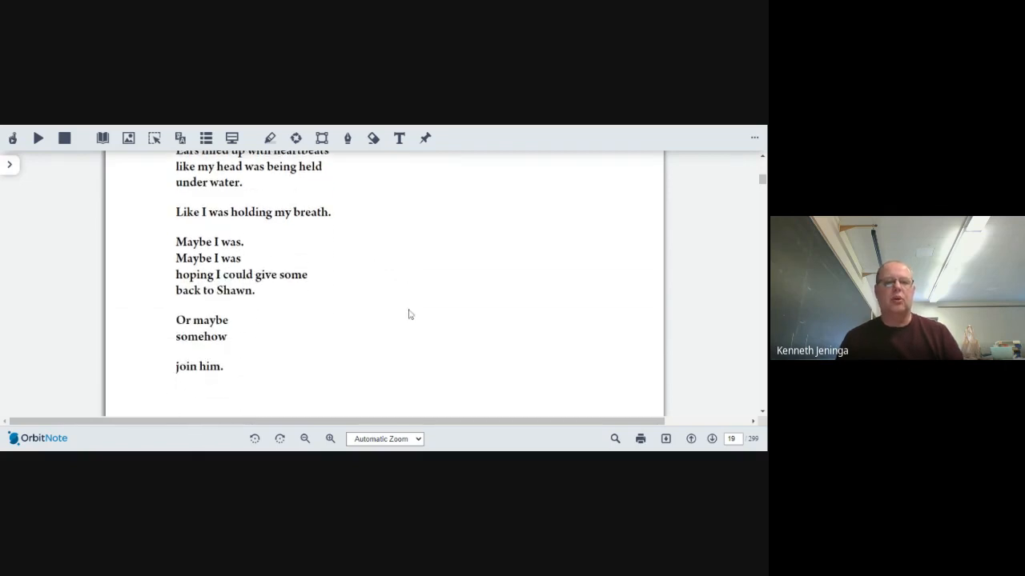